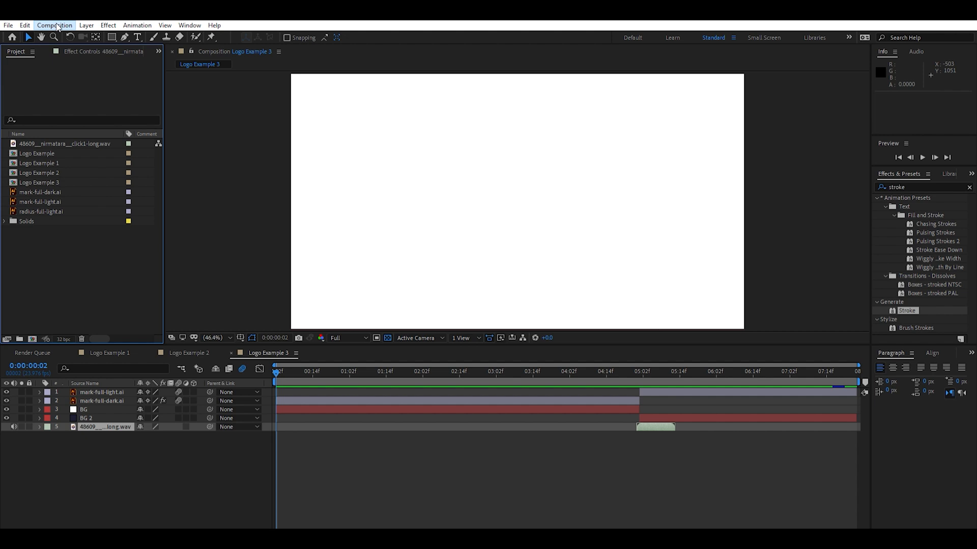
Create the Tutorial 1 composition and place mark-full-dark.ai into its timeline
click(54, 25)
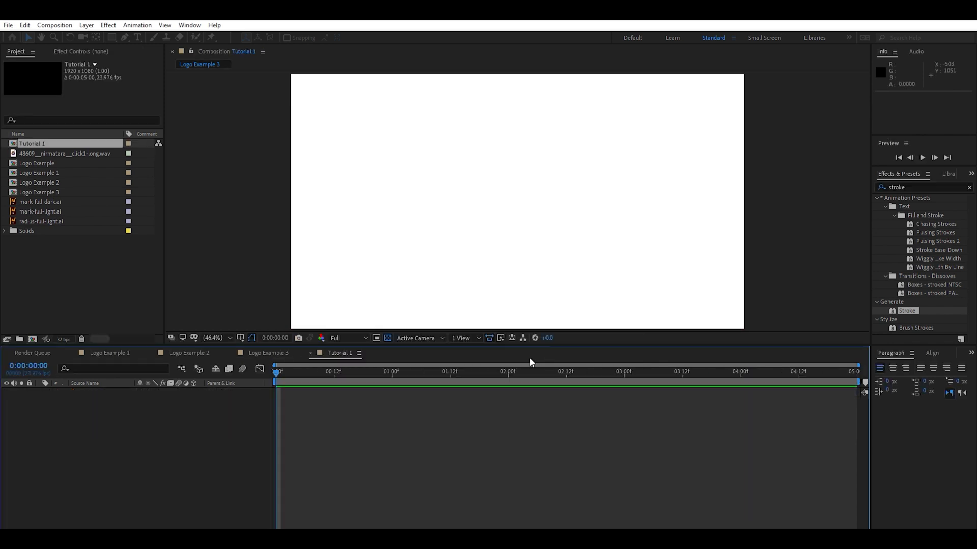
click(40, 192)
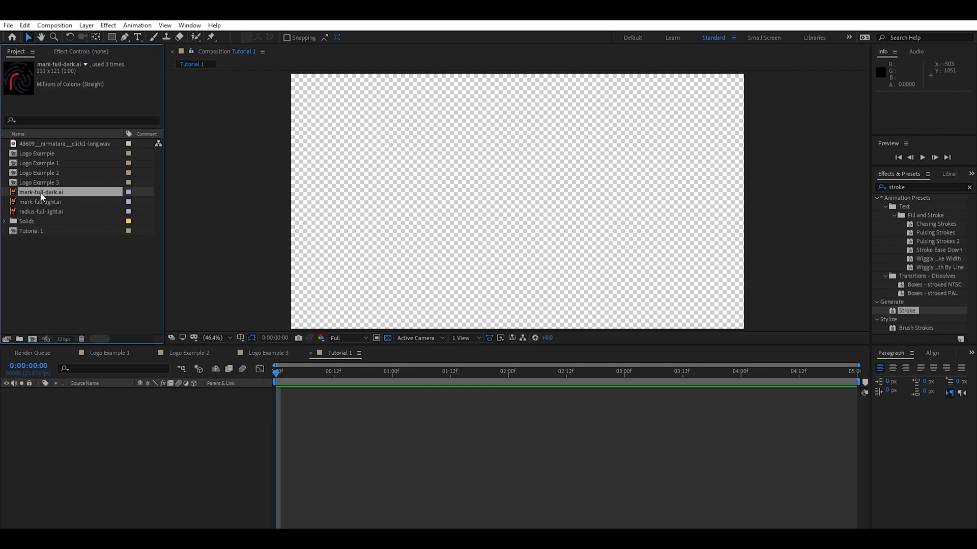
drag(42, 192, 517, 201)
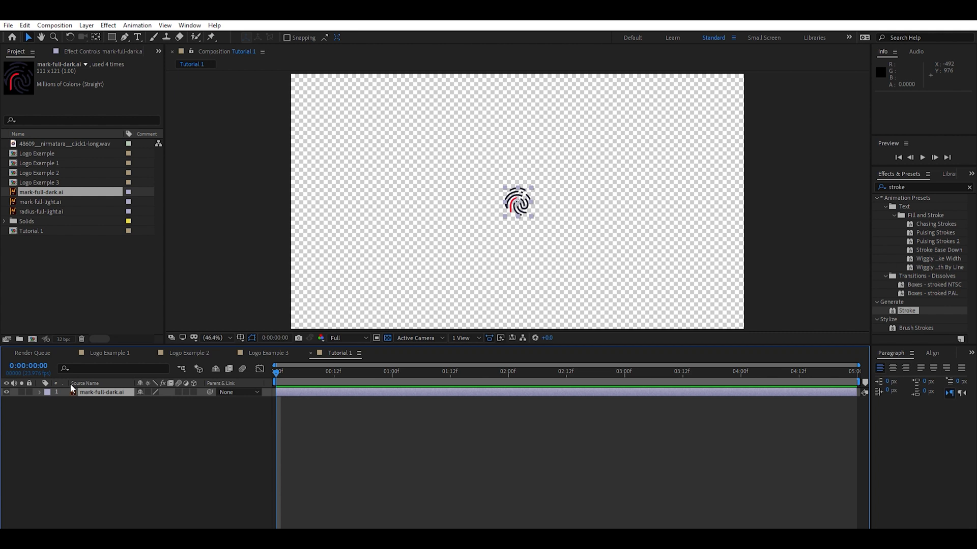
mouse_move(144, 397)
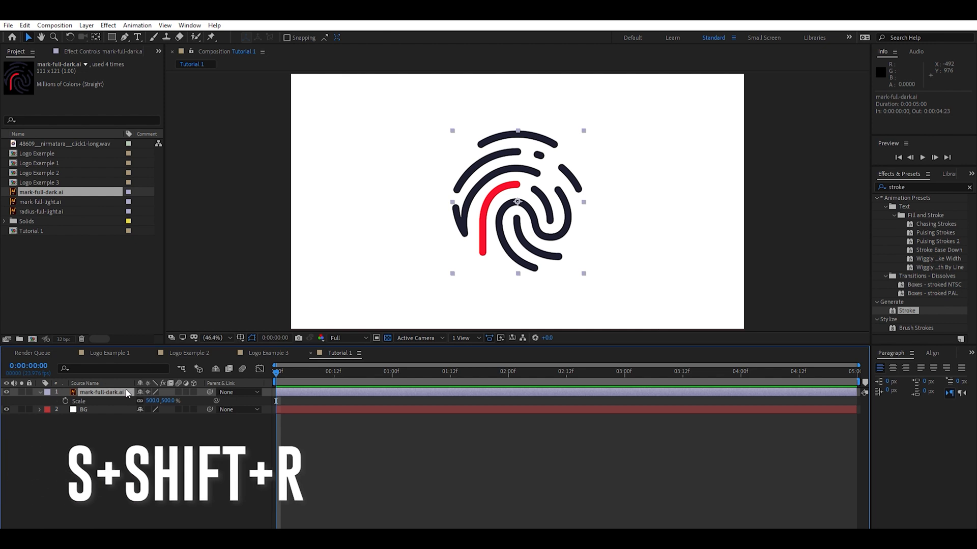
Keyframe the logo's Scale and Rotation at frame 0 and again ten frames later
key(shift+r)
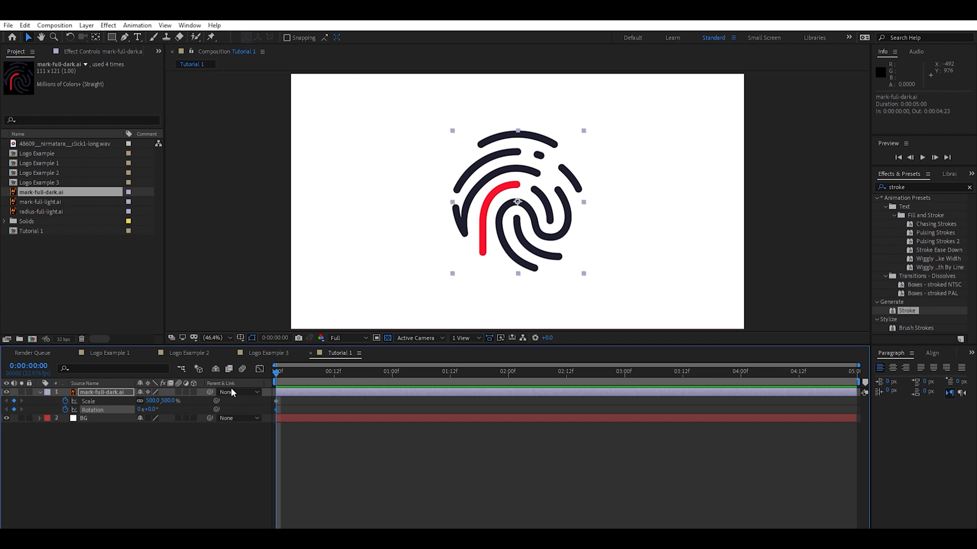
key(shift+pagedown)
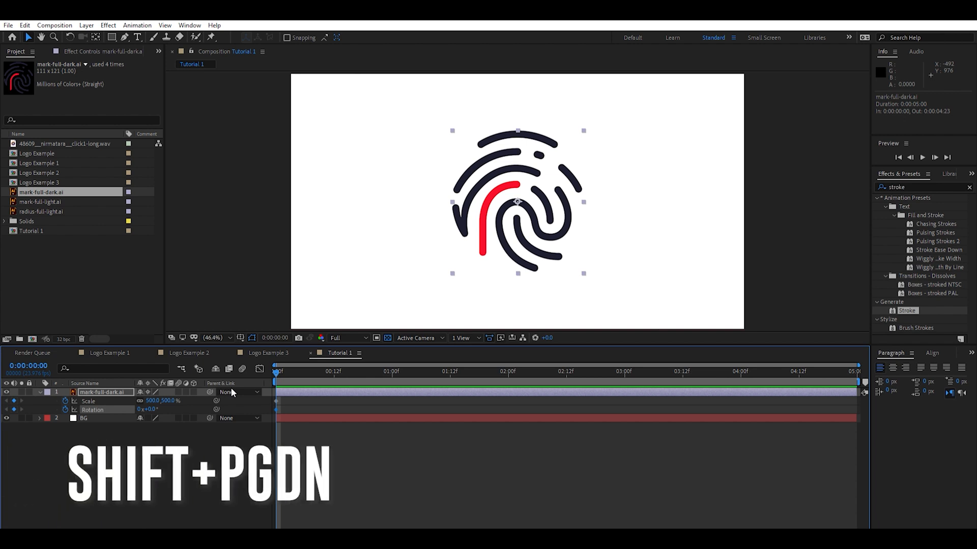
key(shift+pagedown)
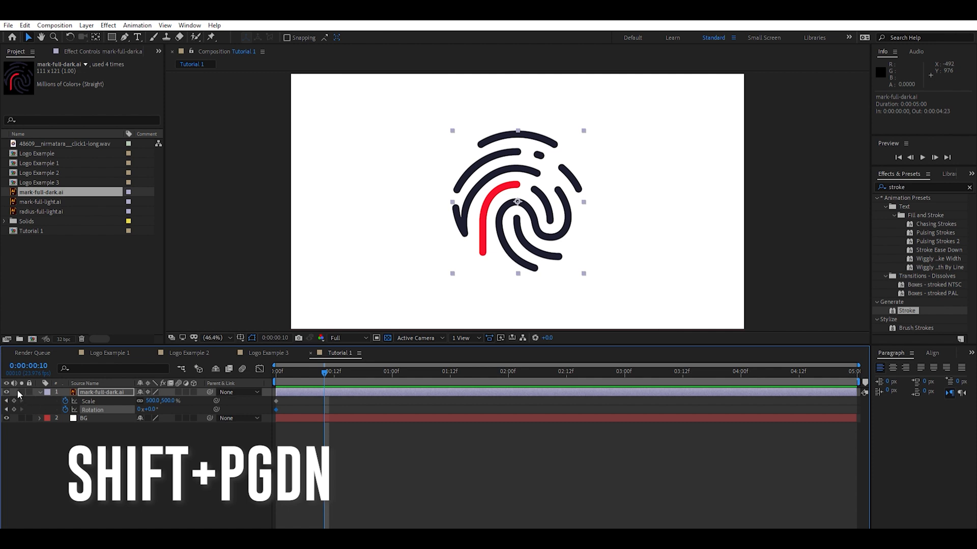
key(shift+pagedown)
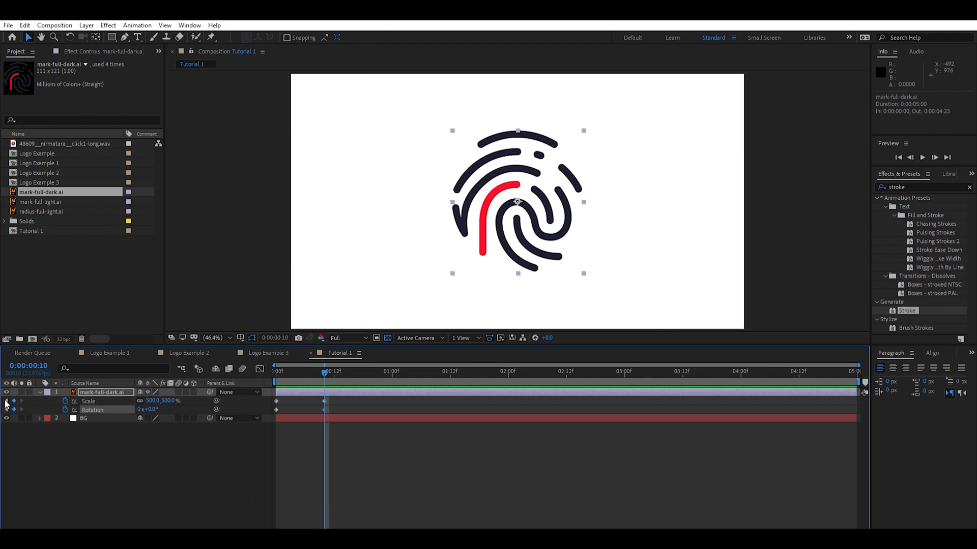
click(276, 371)
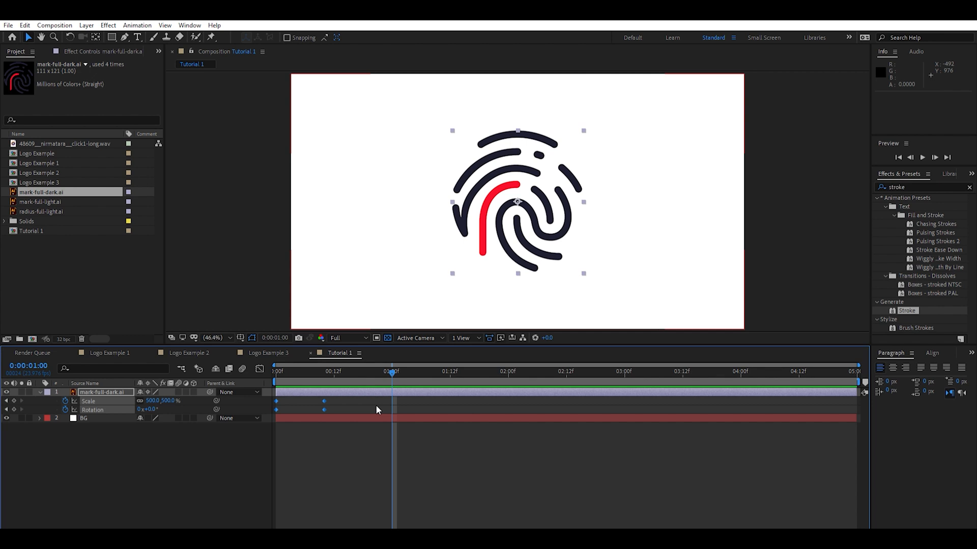
Easy Ease the keyframes, start from 0% scale and 1x rotation, and shape the speed graph
key(f9)
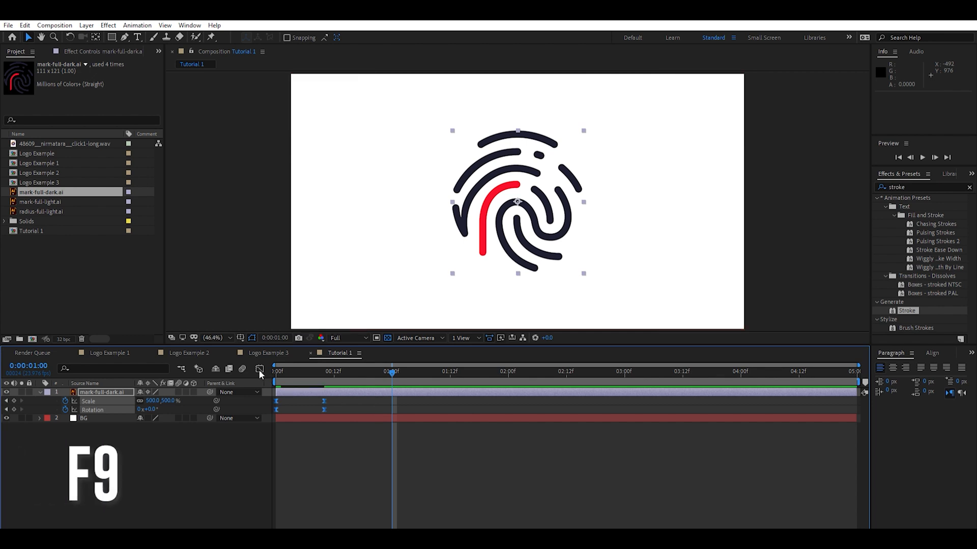
click(260, 369)
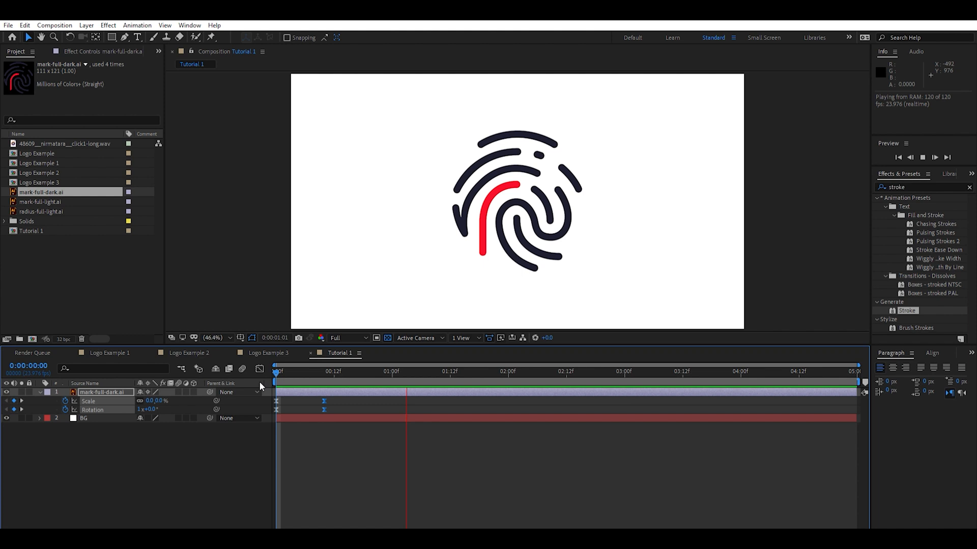
click(498, 371)
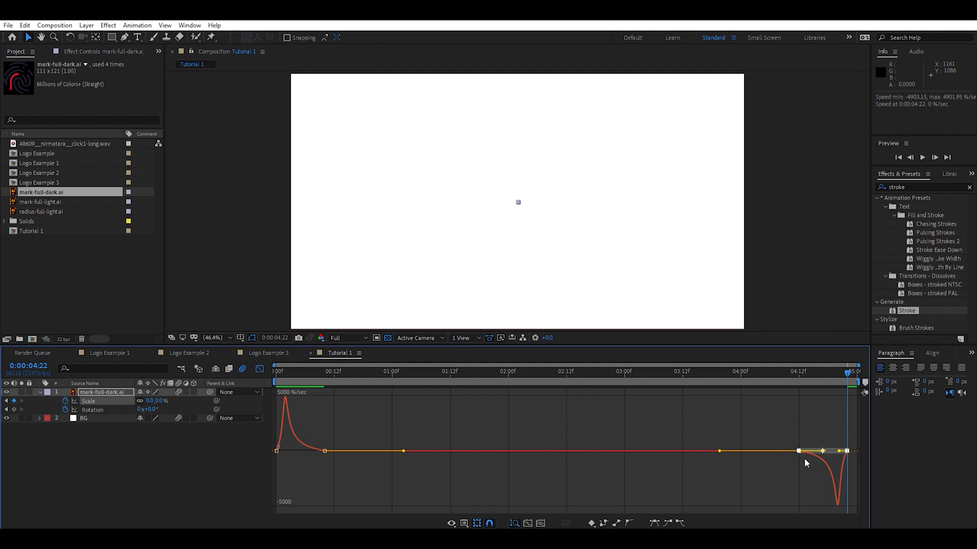
mouse_move(242, 366)
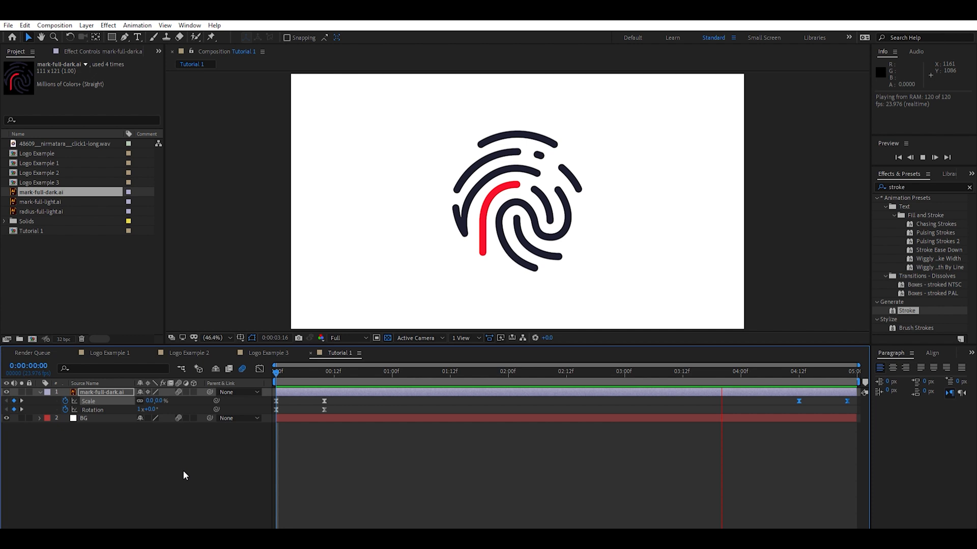
Collapse the logo layer, create the Tutorial 2 composition and bring the logo and BG layers into it
click(372, 371)
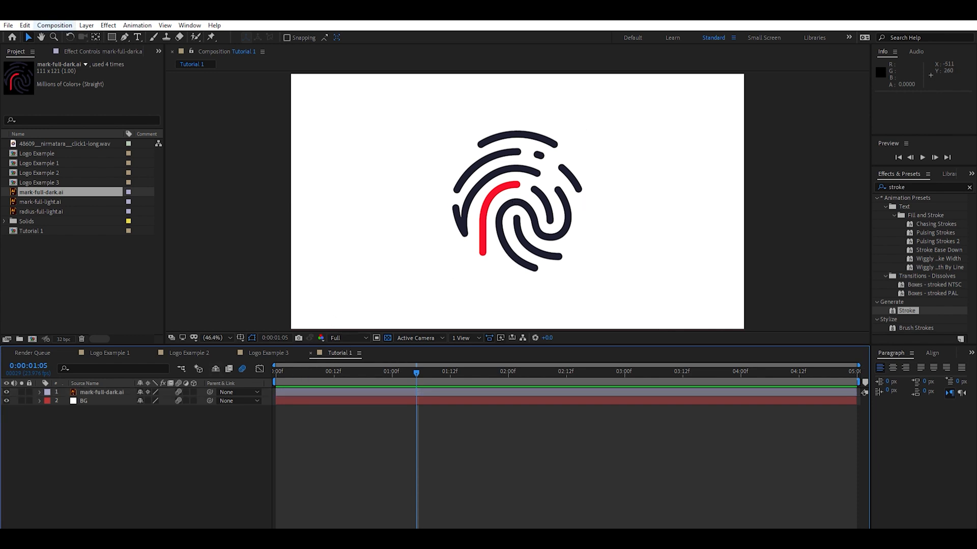
click(54, 25)
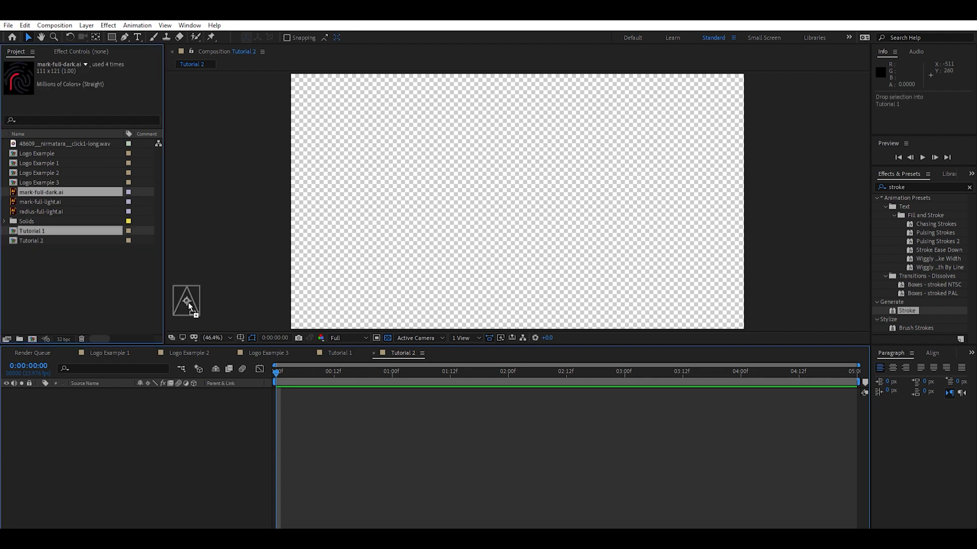
drag(187, 305, 517, 201)
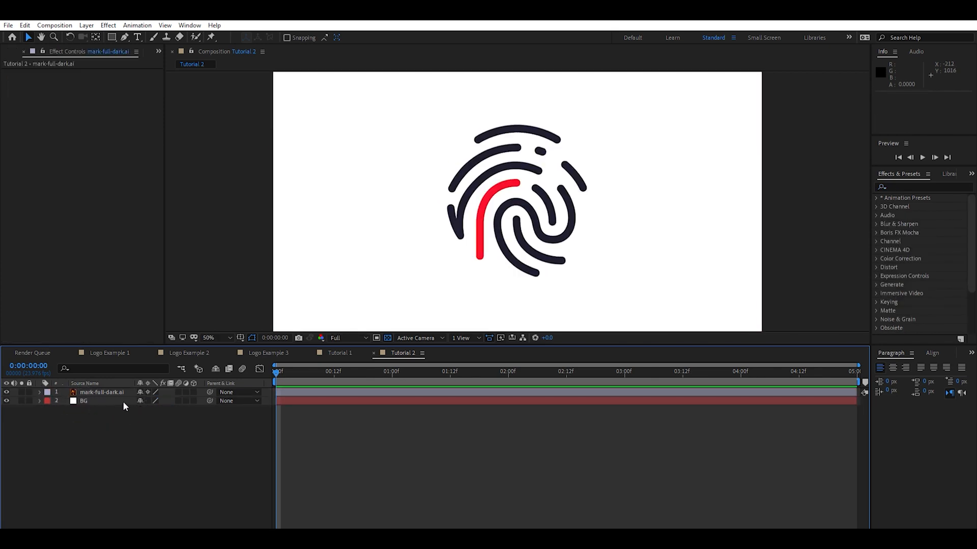
With the Pen tool, draw Mask 1 point by point along the dark logo's fingerprint lines
click(102, 392)
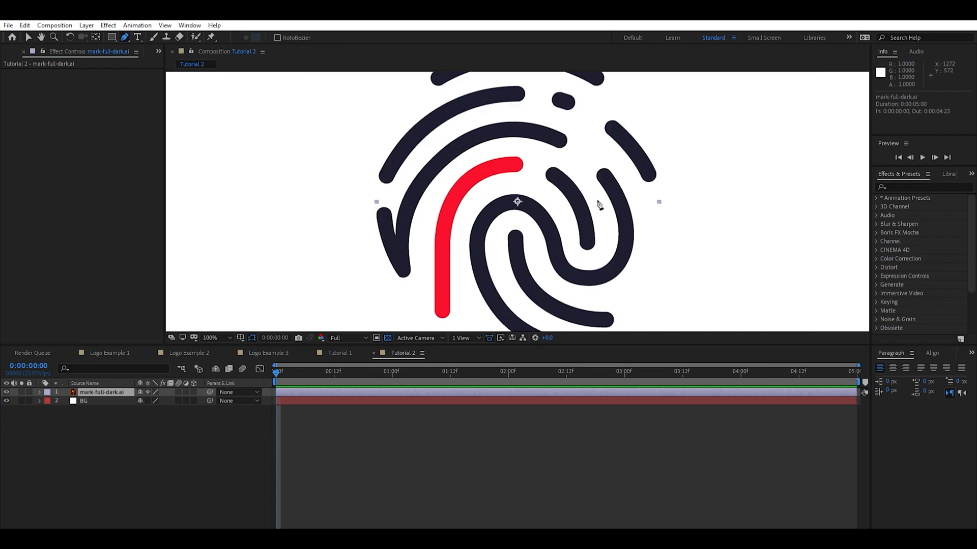
click(210, 338)
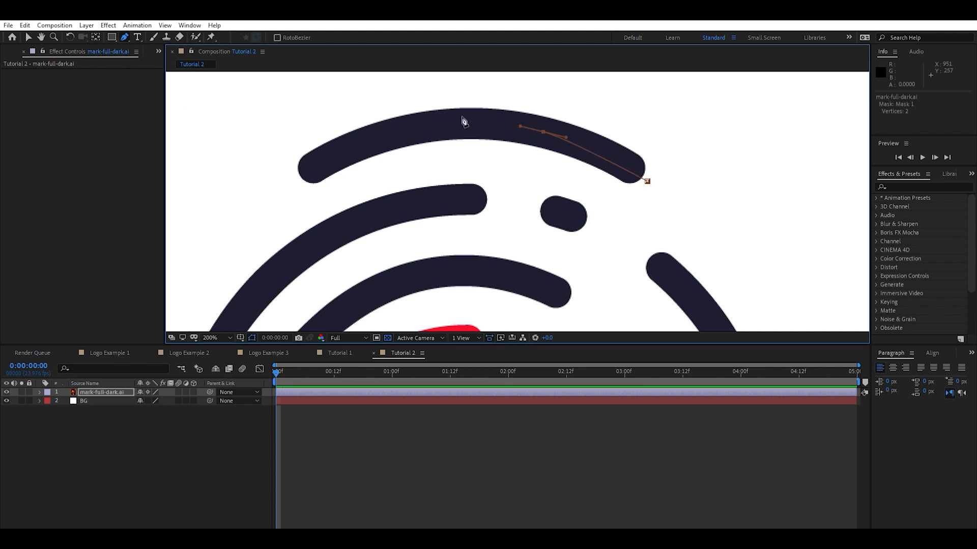
click(305, 173)
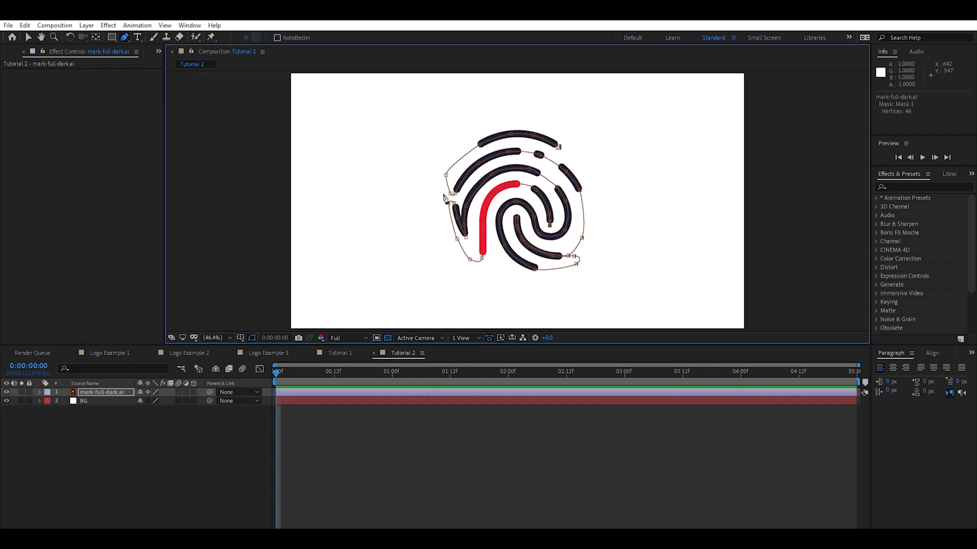
mouse_move(173, 354)
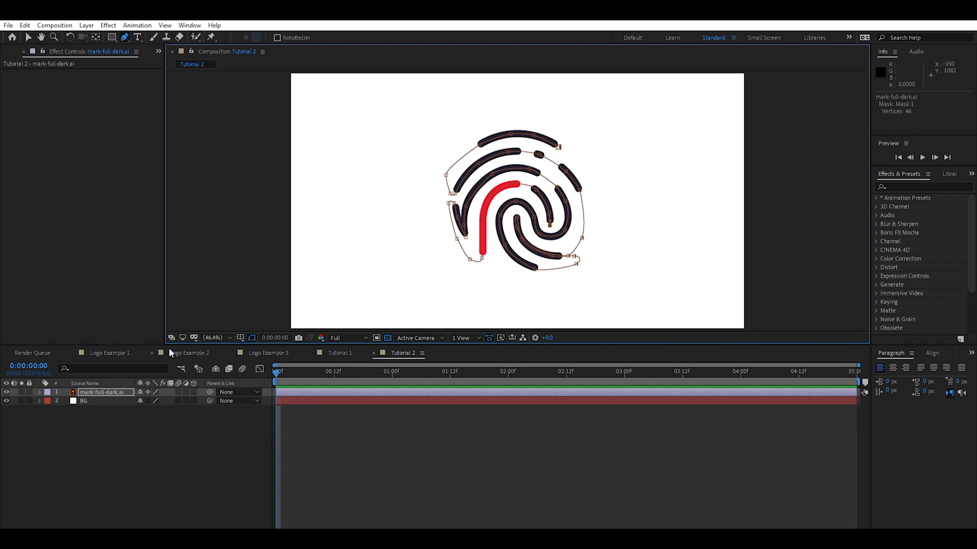
Apply Generate > Stroke with Brush Size 23.5 revealing the original image, and show its keyframes
click(104, 392)
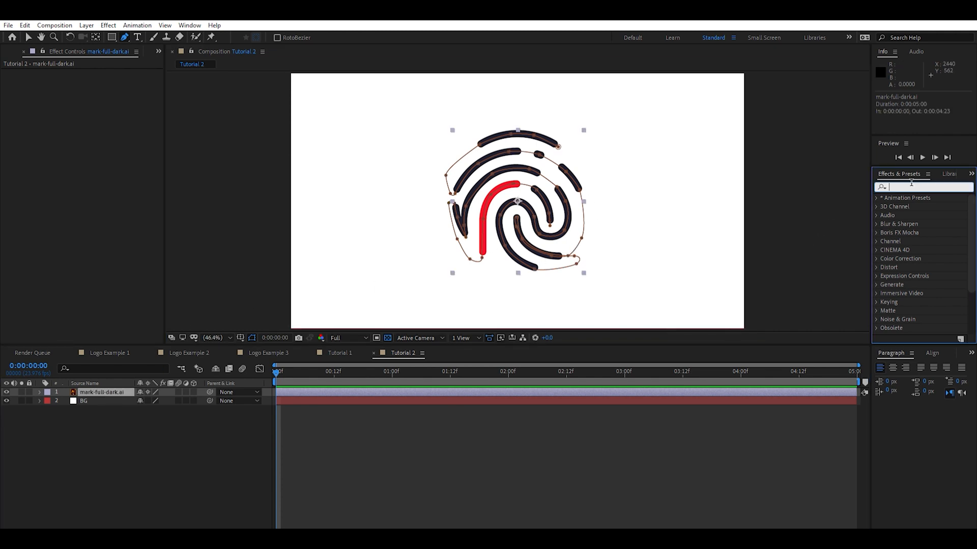
text(stroke)
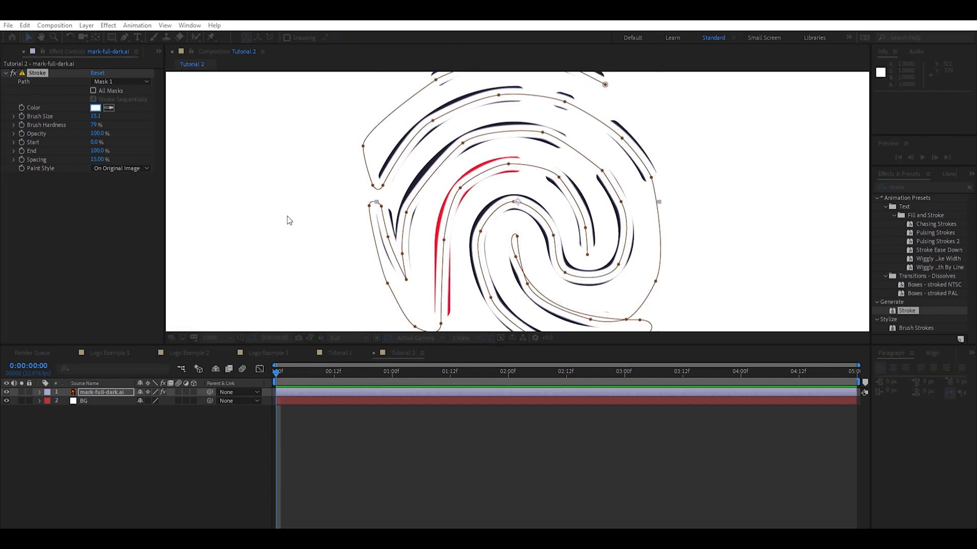
click(95, 108)
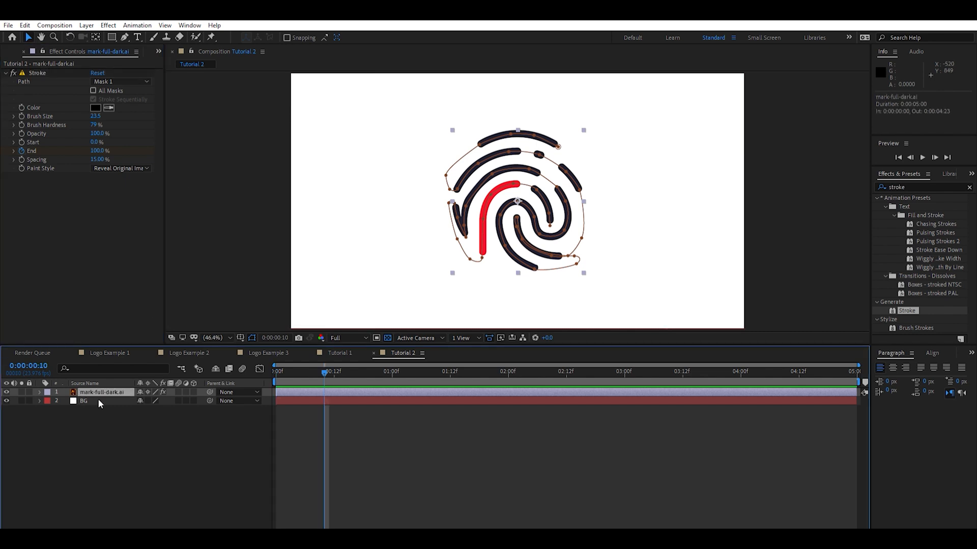
key(u)
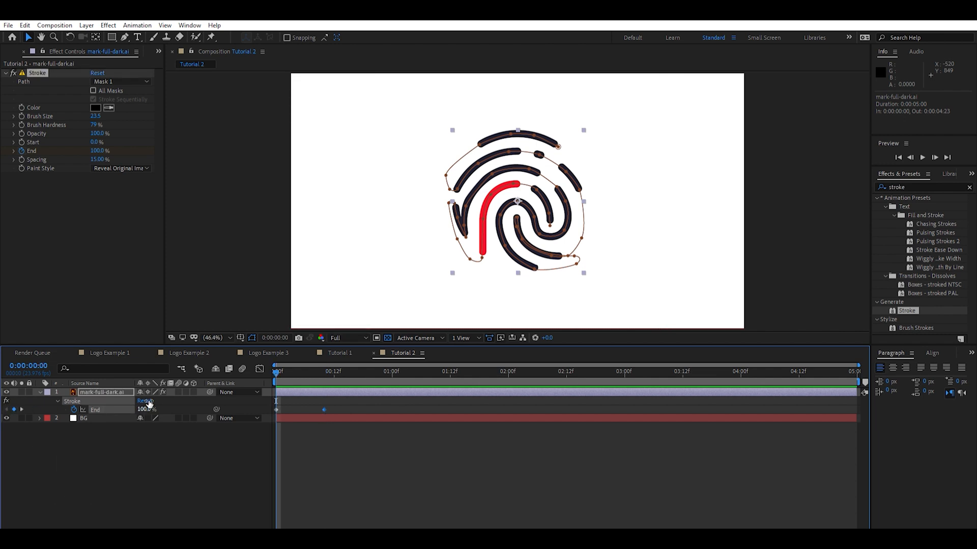
Set the Stroke End value at frame 0 to 0% so the logo starts hidden
double_click(144, 409)
text(0)
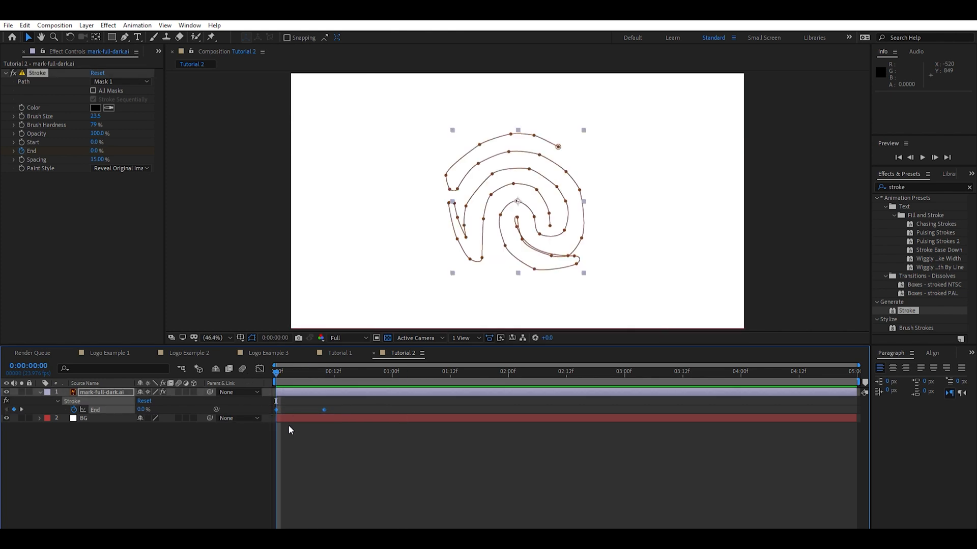
Easy Ease the End keyframes and front-load the speed curve for a fast start, gentle finish
key(f9)
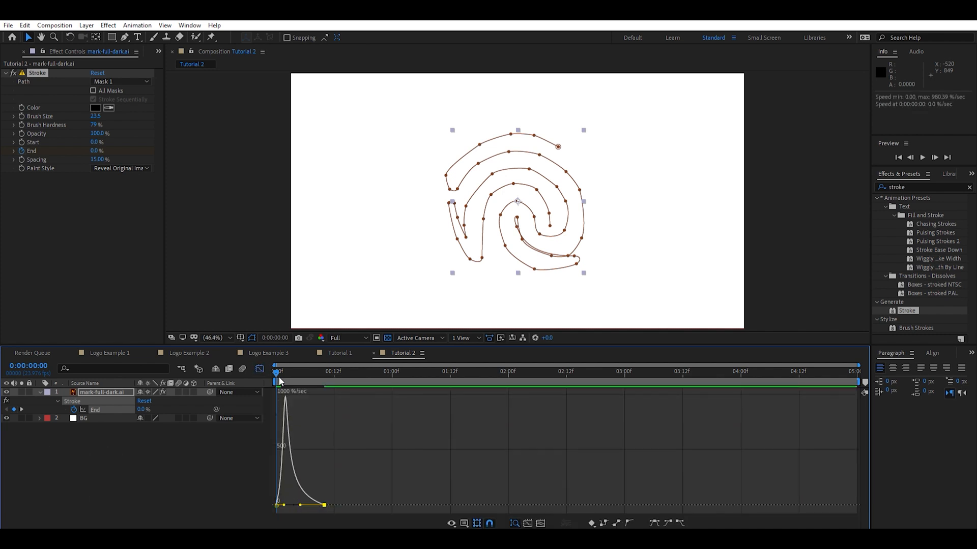
mouse_move(280, 485)
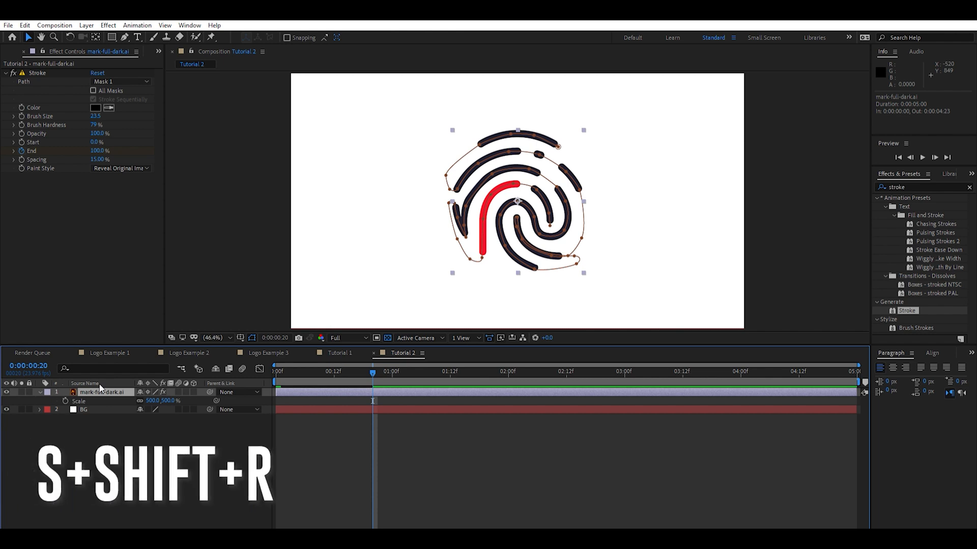
Keyframe Scale 0% to 500% and Rotation 1x to 0x so the logo spins and grows in
key(shift+r)
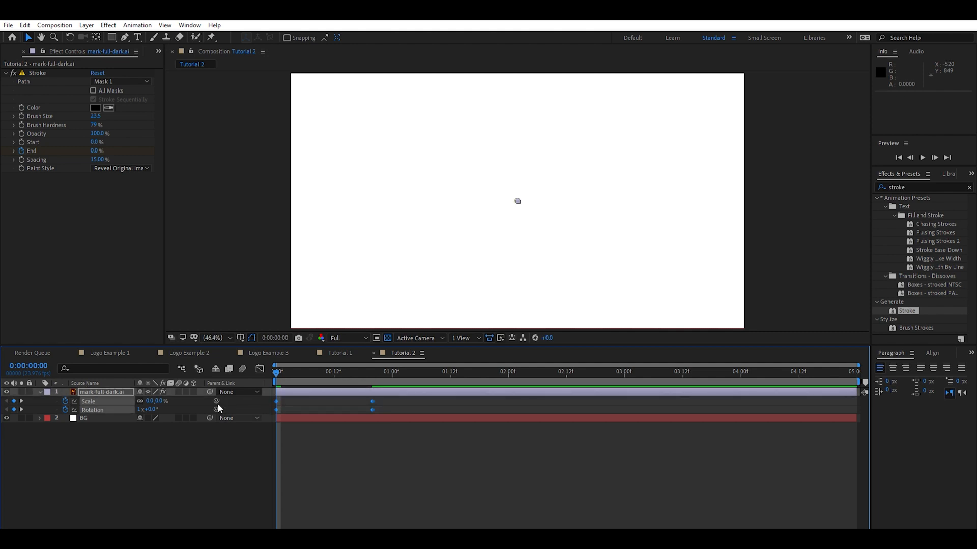
key(f9)
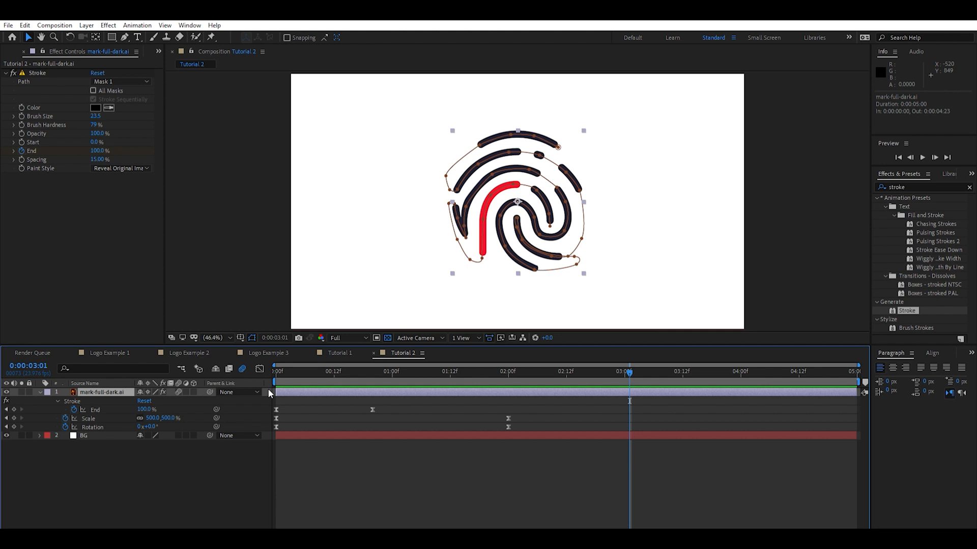
mouse_move(530, 392)
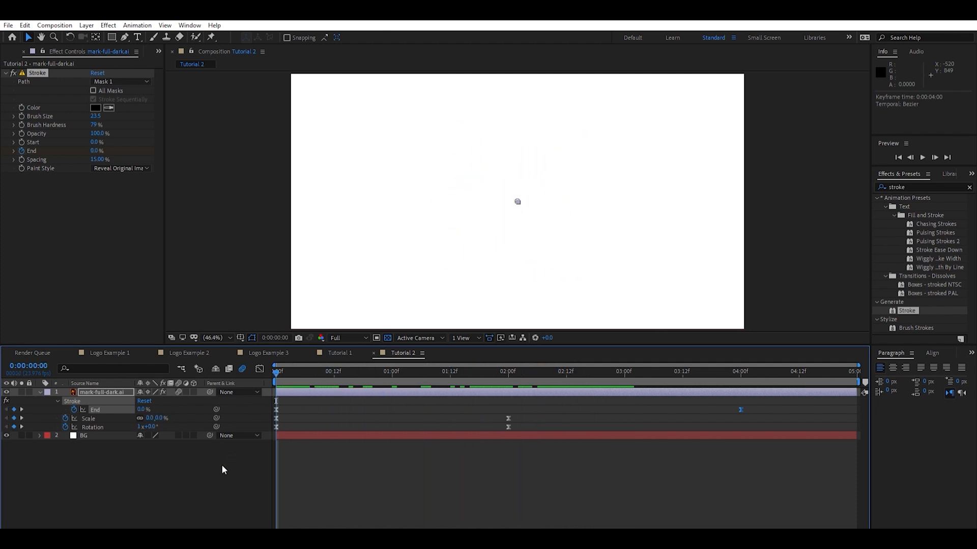
Play the RAM preview of the reveal, then show the Project panel's asset list
key(Space)
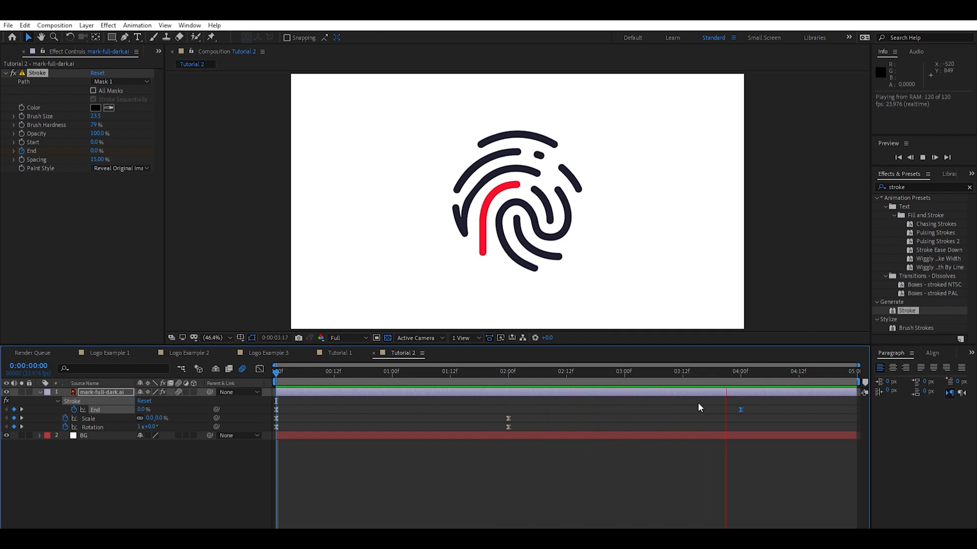
click(289, 368)
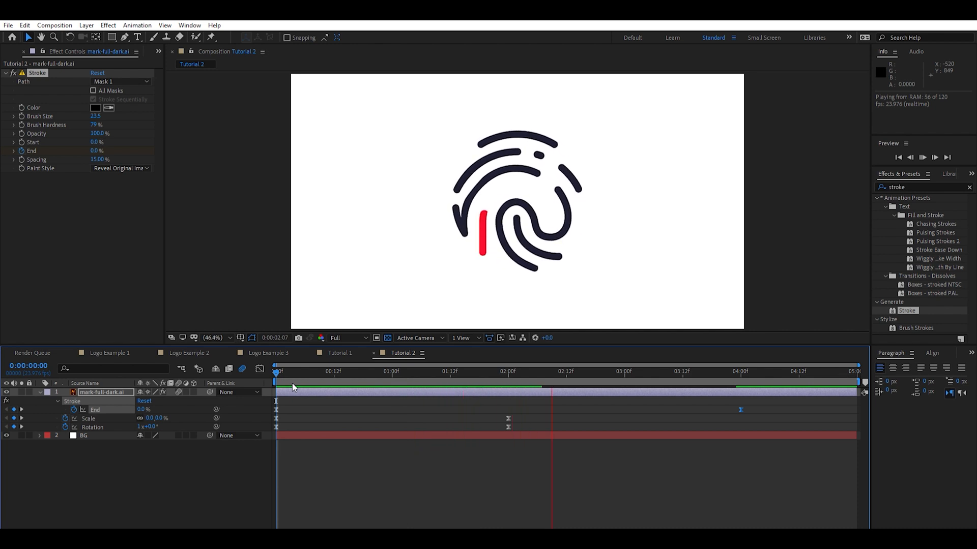
click(921, 157)
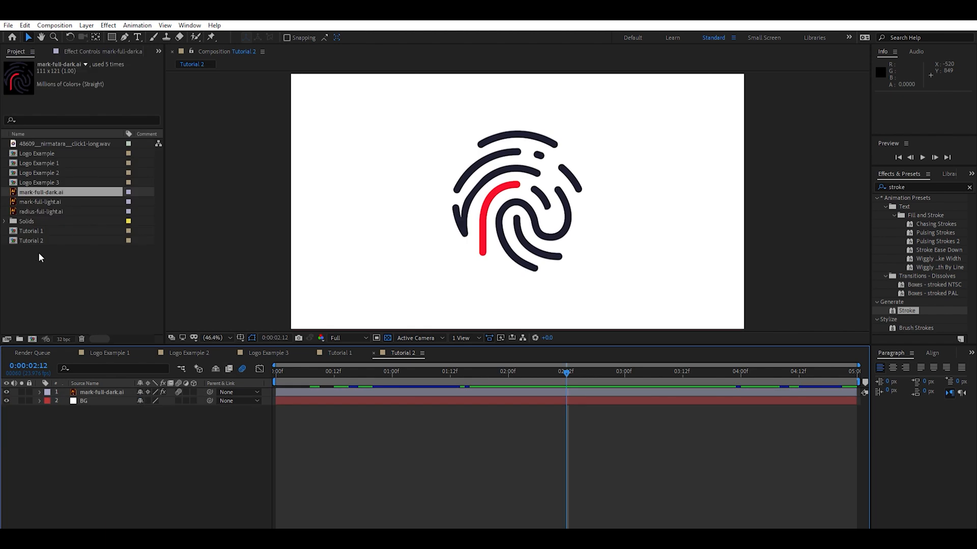
Duplicate Tutorial 2 as Tutorial 3 and bring up its composition settings
click(32, 241)
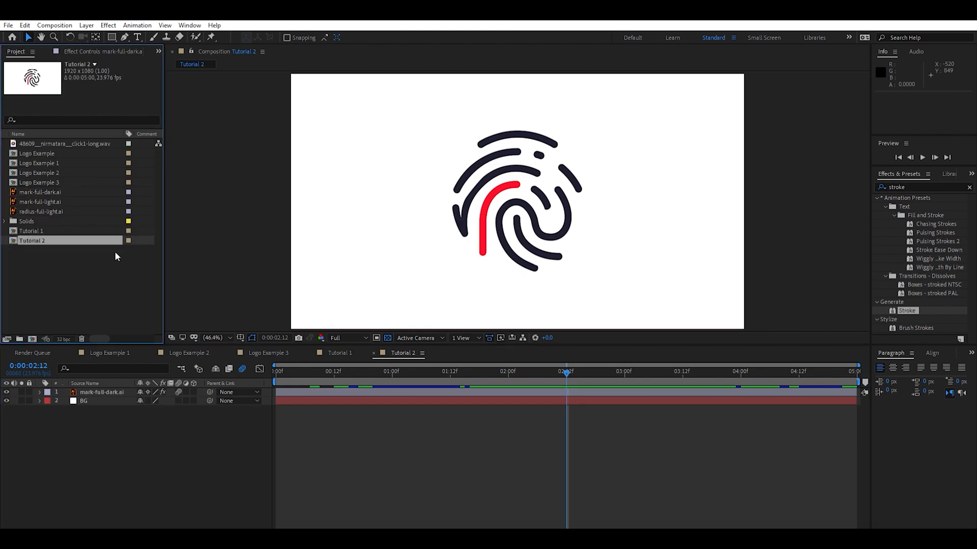
key(ctrl+d)
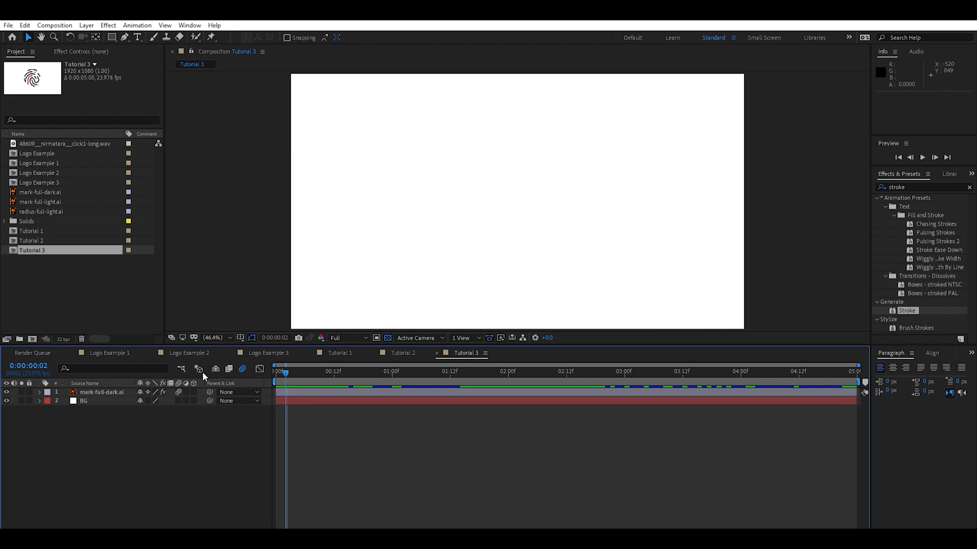
click(55, 25)
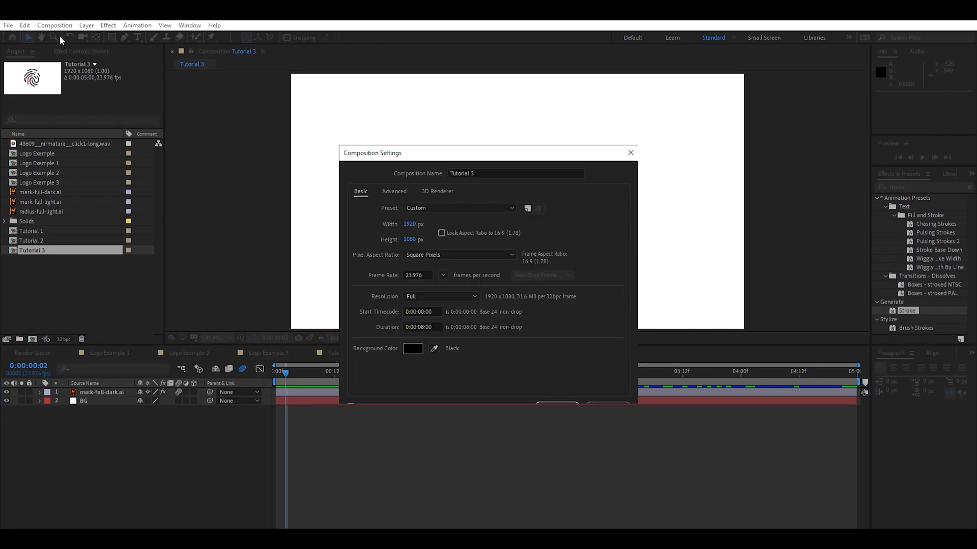
mouse_move(61, 41)
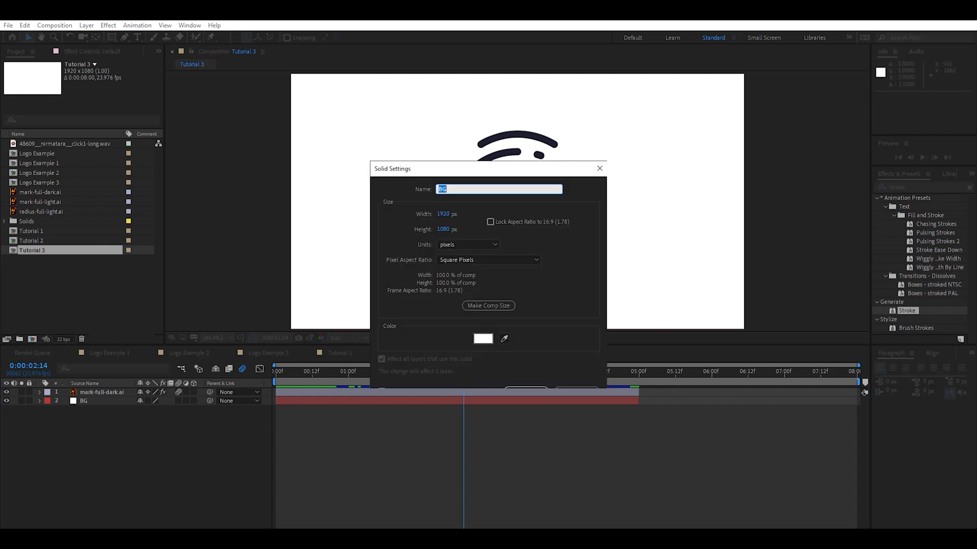
mouse_move(724, 249)
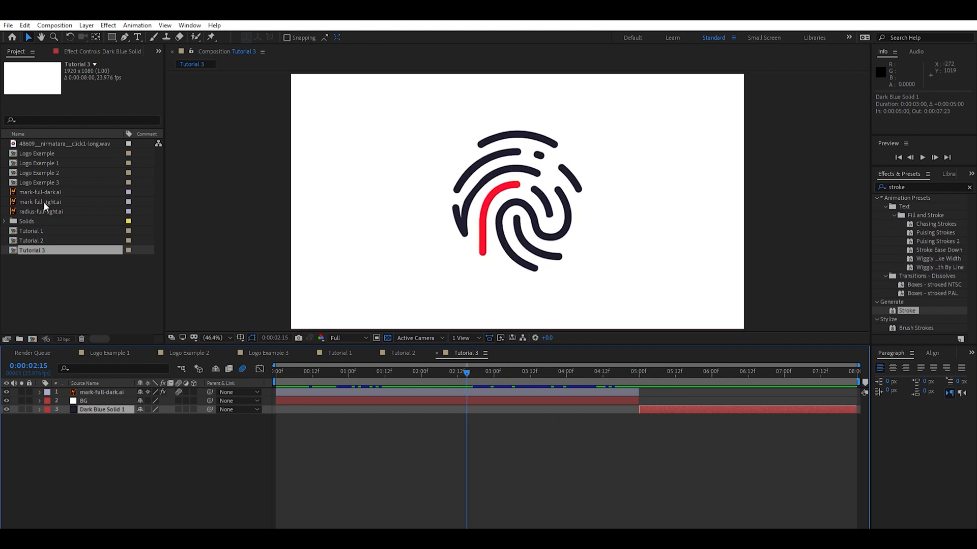
Bring mark-full-light.ai into the timeline as the light logo layer
click(40, 202)
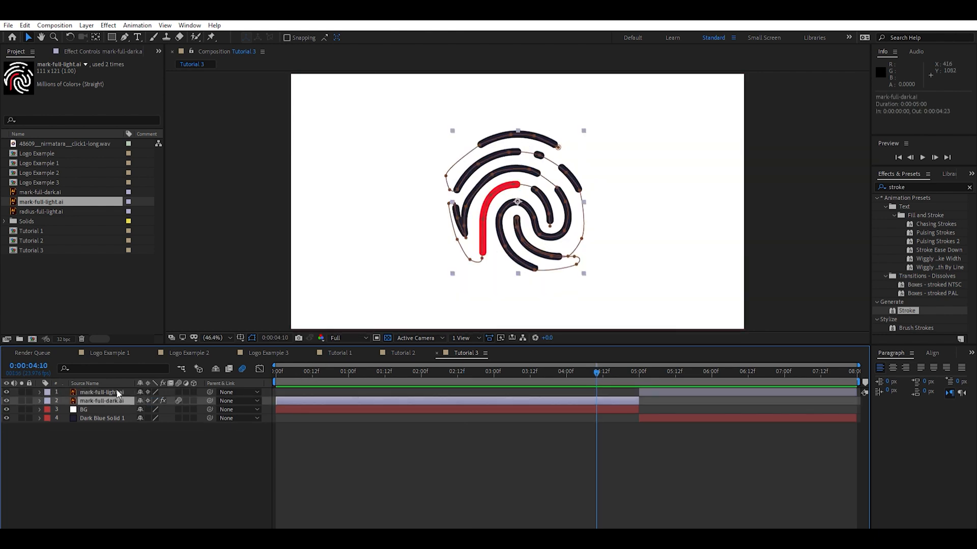
Reveal the dark logo's animated properties and pick the click .wav in the Project panel
click(38, 401)
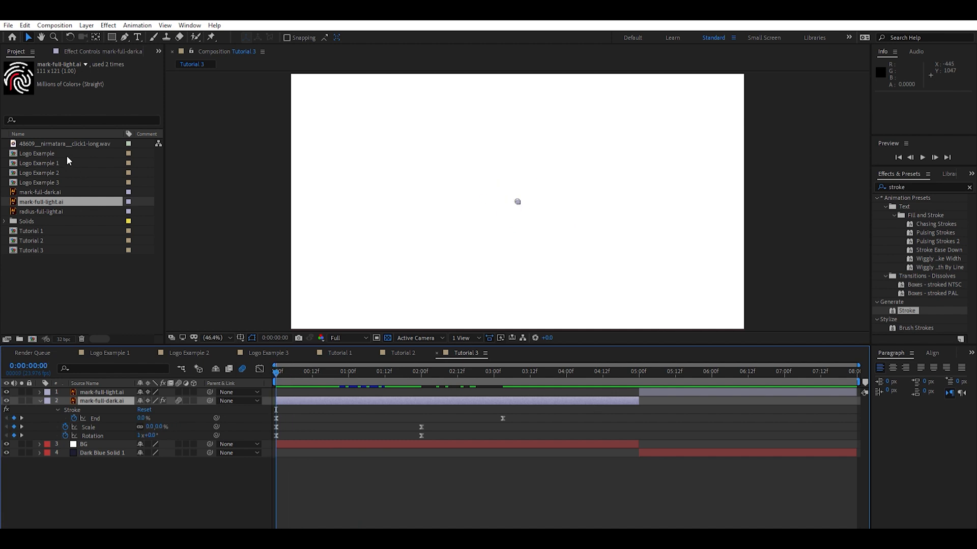
click(64, 144)
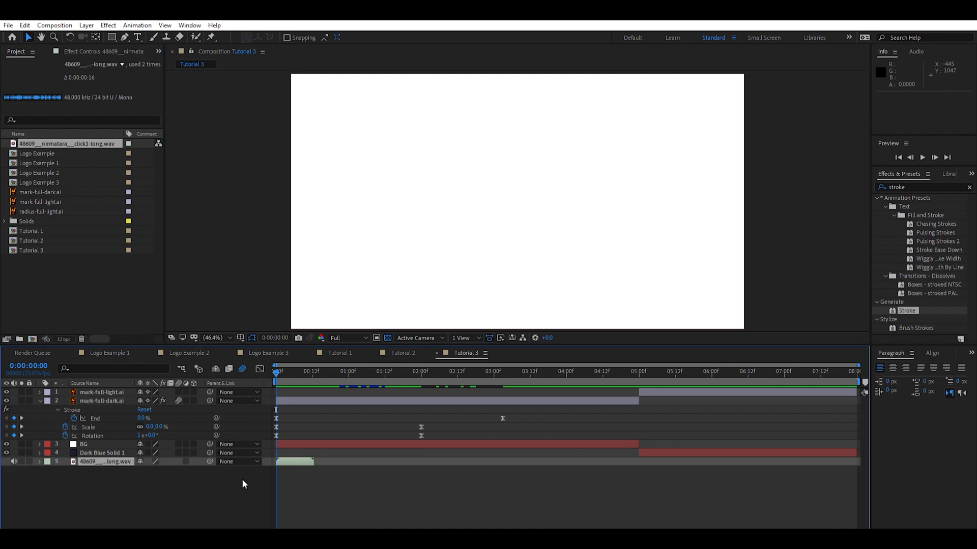
Slide the click sound to about 4:16 and show its audio levels and waveform
drag(294, 461, 605, 462)
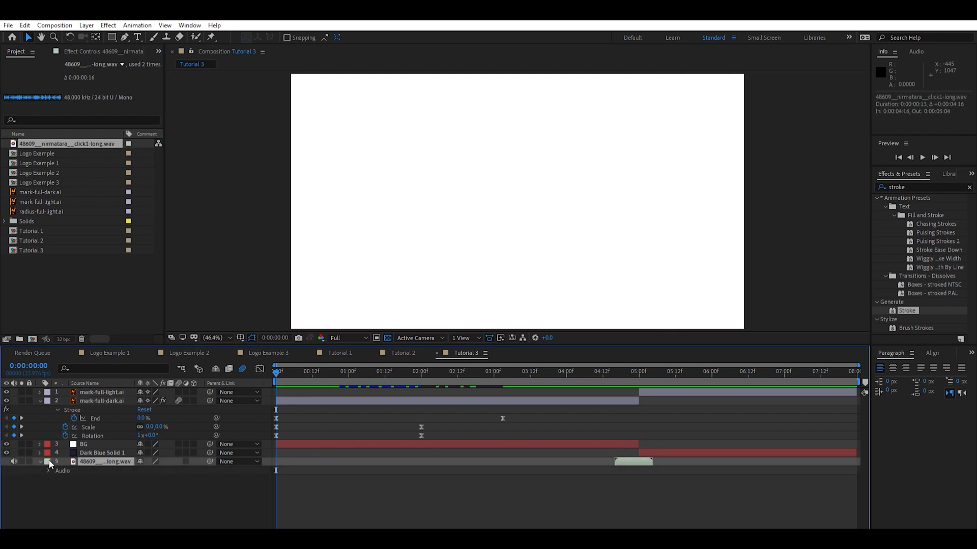
click(49, 470)
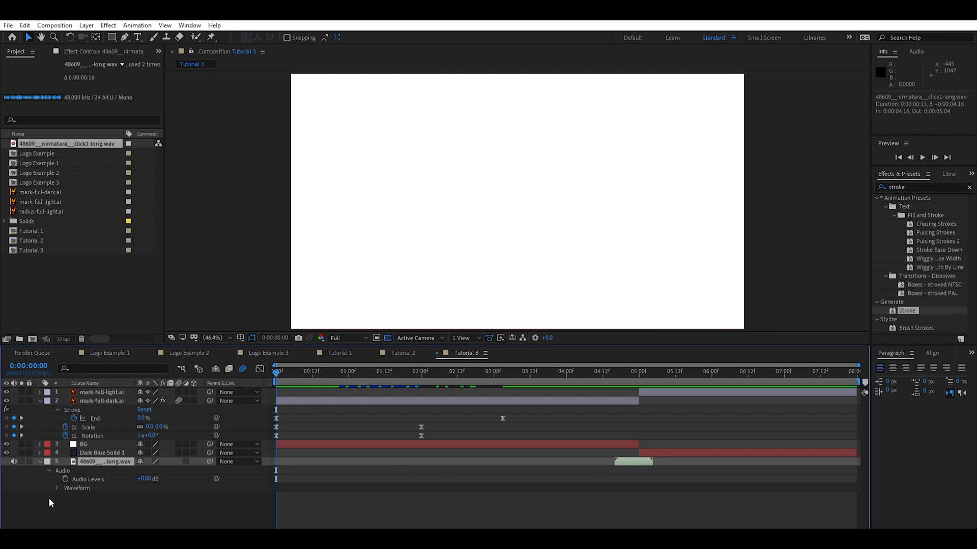
click(57, 489)
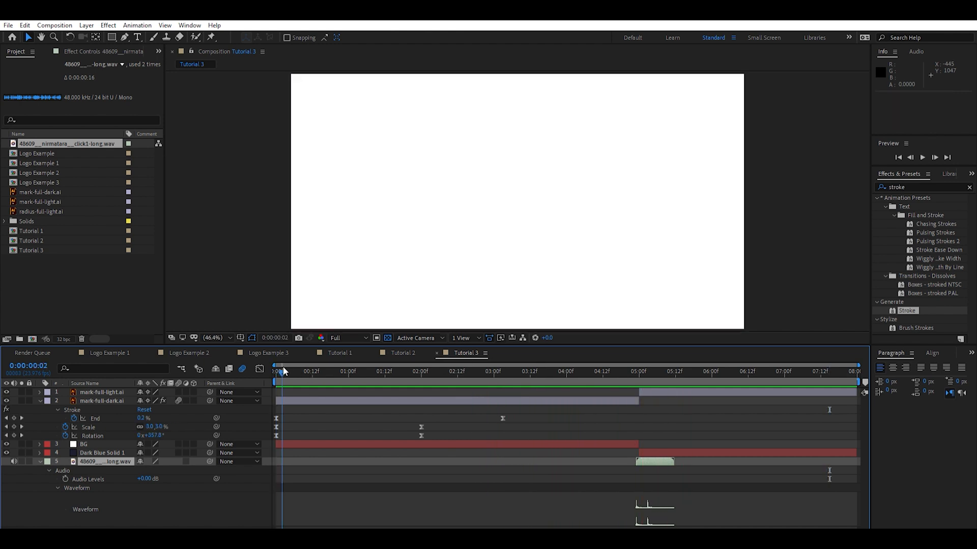
Preview Tutorial 3 through to the white logo on dark blue, then select mark-full-light.ai
click(275, 371)
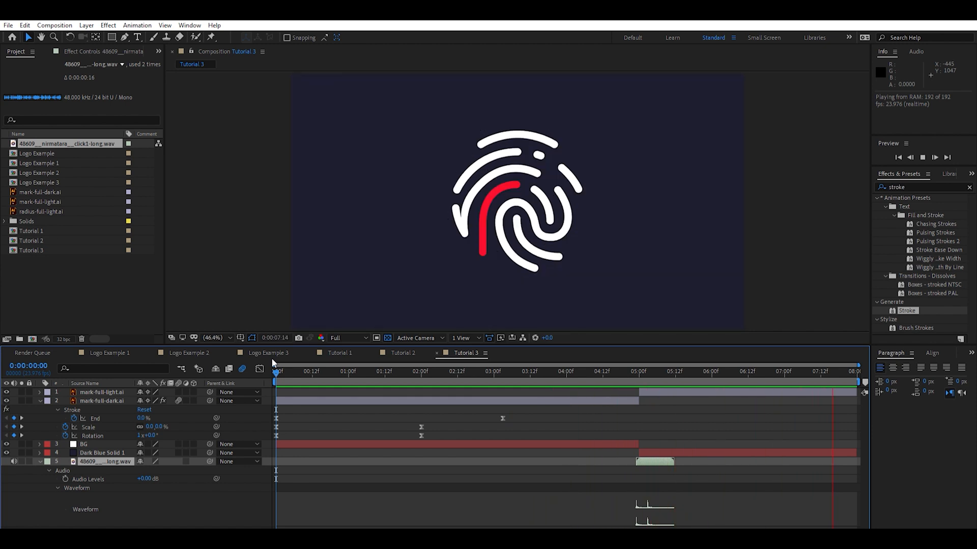
click(395, 371)
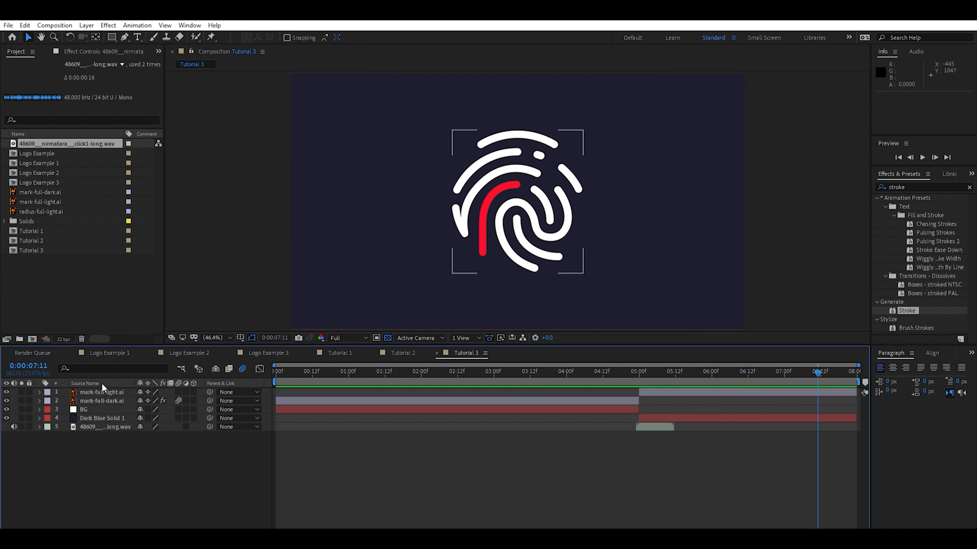
click(100, 391)
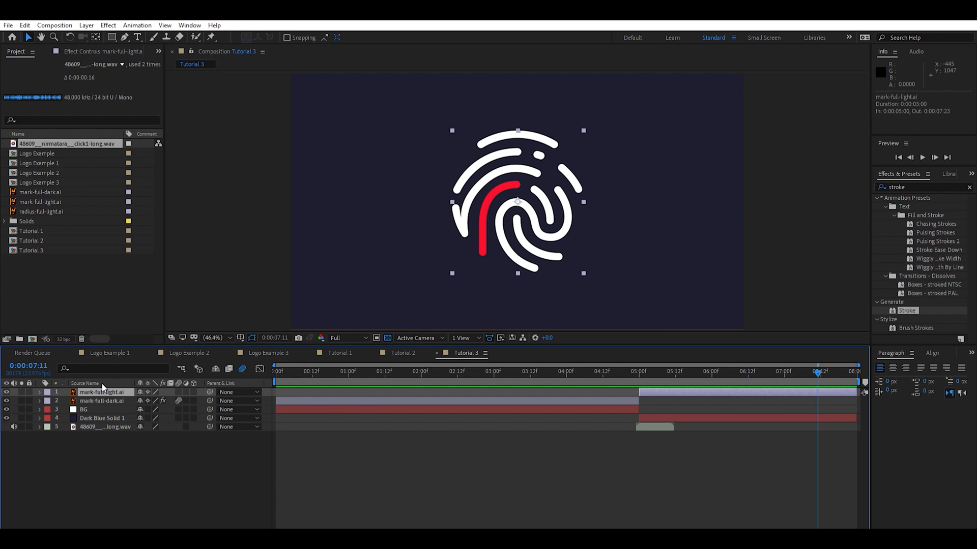